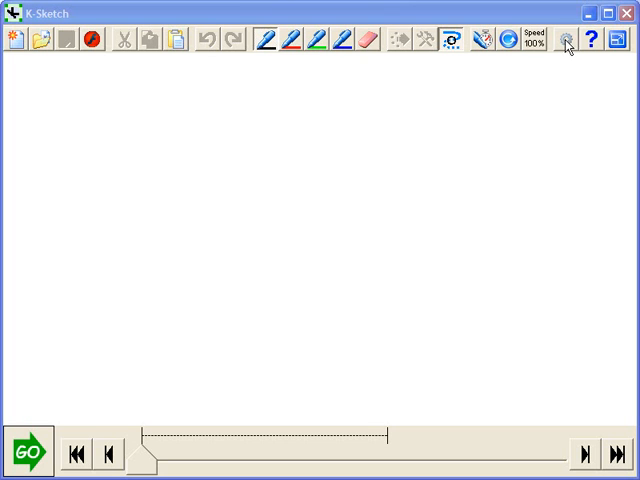
Enable Show Timeline Tics in Options so second marks appear along the timeline.
{"action": "left_click", "coordinate": [560, 40]}
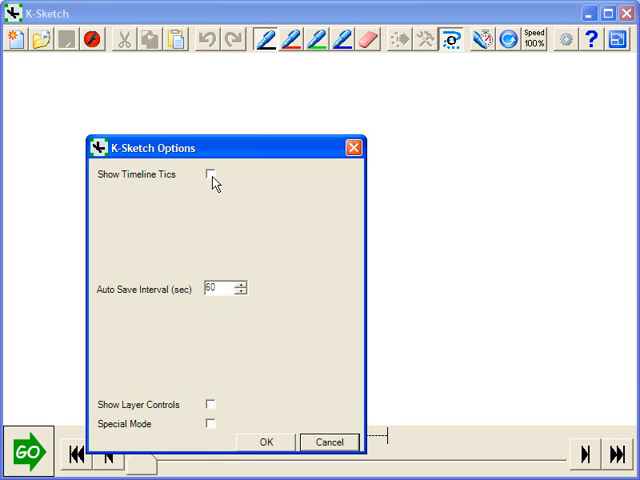
{"action": "left_click", "coordinate": [211, 174]}
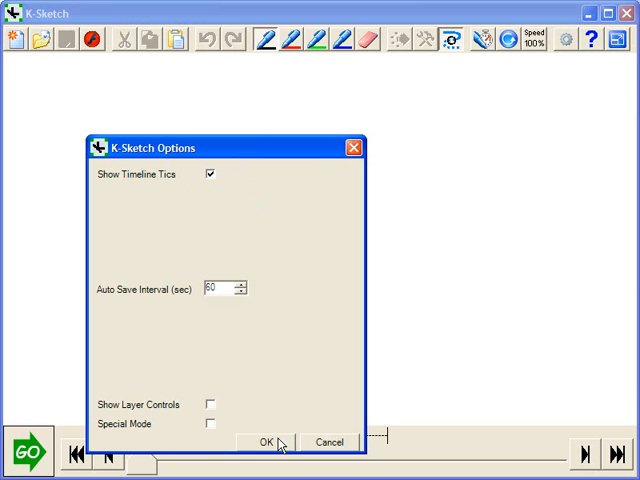
{"action": "left_click", "coordinate": [264, 442]}
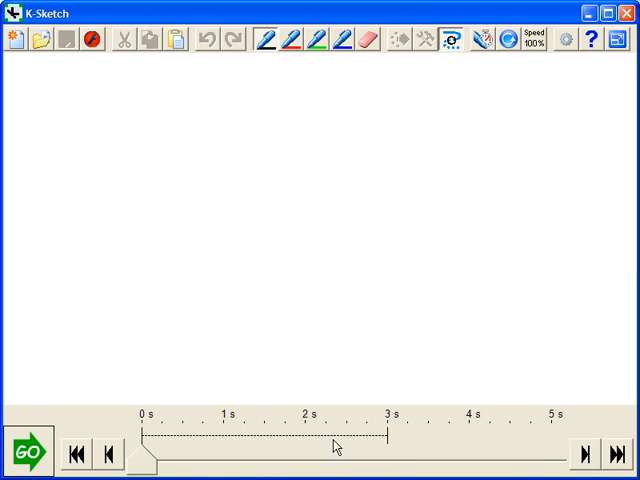
{"action": "mouse_move", "coordinate": [280, 461]}
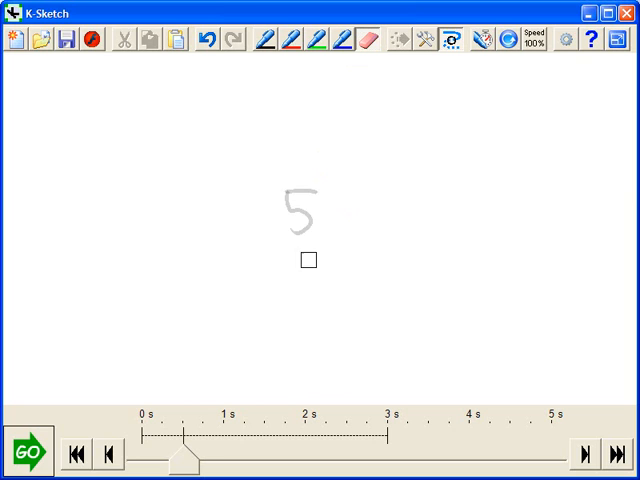
Erase the 5, switch back to black, advance the slider, and erase the 4.
{"action": "left_click_drag", "start_coordinate": [307, 260], "coordinate": [318, 247]}
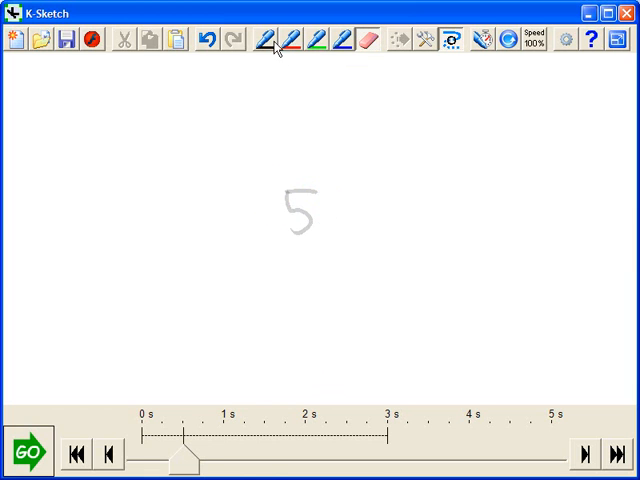
{"action": "left_click", "coordinate": [262, 39]}
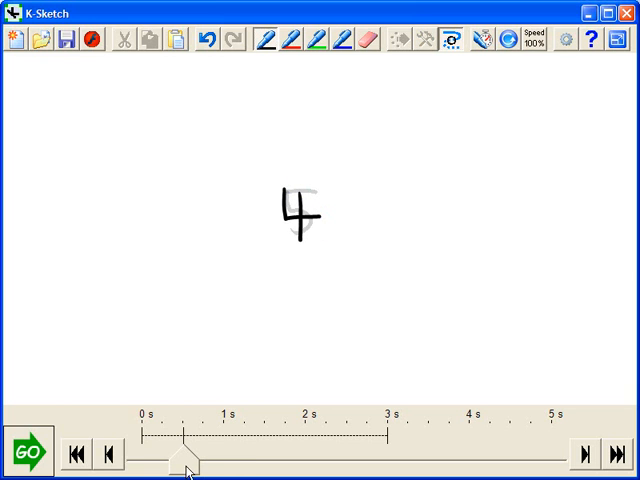
{"action": "left_click_drag", "start_coordinate": [195, 458], "coordinate": [230, 458]}
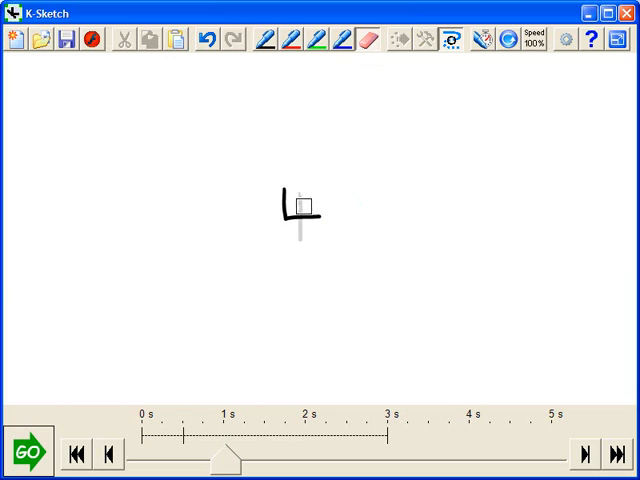
{"action": "left_click", "coordinate": [267, 39]}
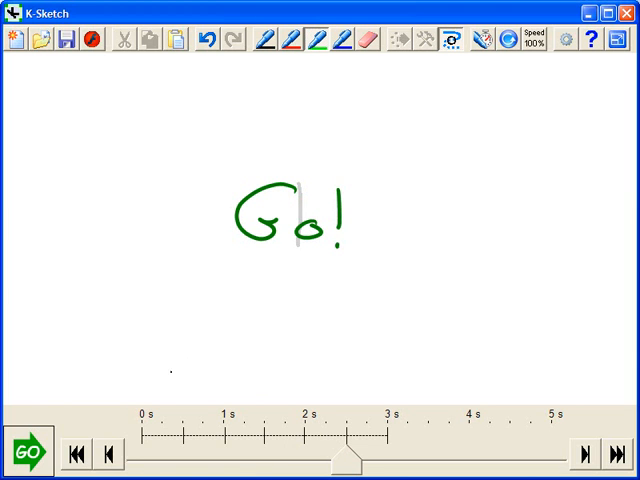
Rewind to the start and play the countdown through to the green Go!
{"action": "left_click", "coordinate": [78, 454]}
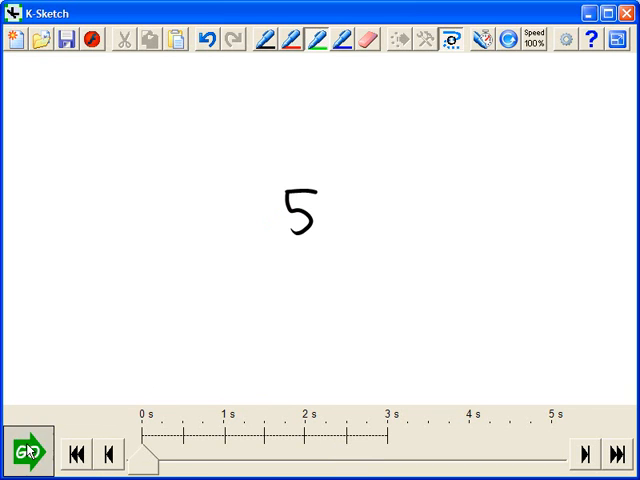
{"action": "left_click", "coordinate": [28, 452]}
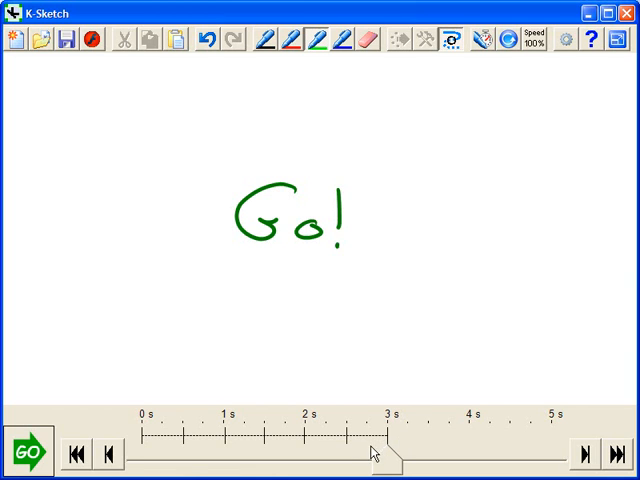
{"action": "mouse_move", "coordinate": [192, 458]}
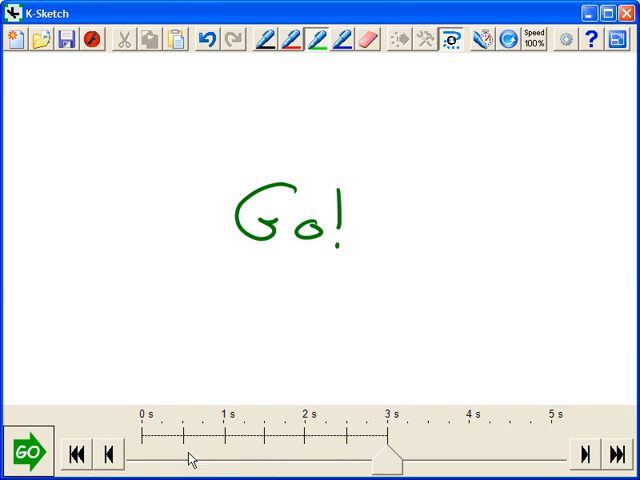
Jump to an earlier moment and drag the last countdown change later on the timeline.
{"action": "left_click", "coordinate": [180, 437]}
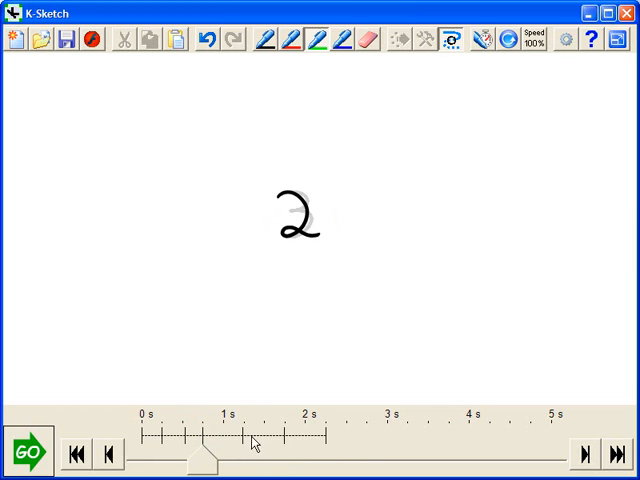
{"action": "mouse_move", "coordinate": [248, 444]}
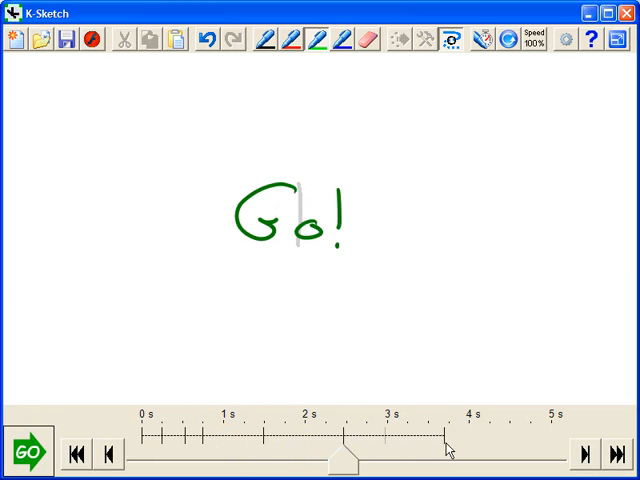
{"action": "left_click_drag", "start_coordinate": [343, 456], "coordinate": [468, 456]}
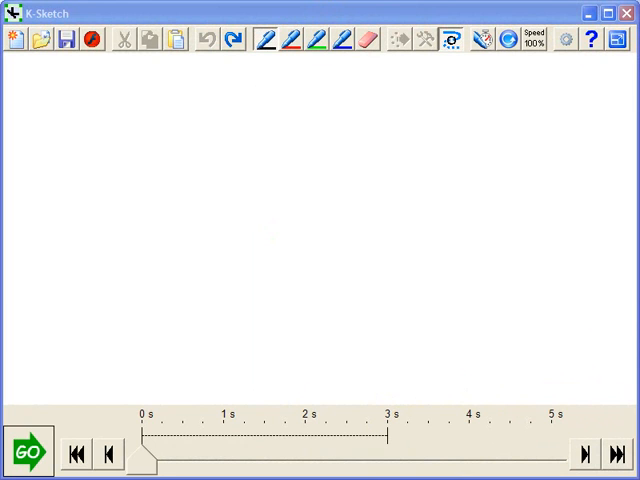
Draw the rounded roofline and a bottom line closing the black car-body outline.
{"action": "left_click", "coordinate": [224, 224]}
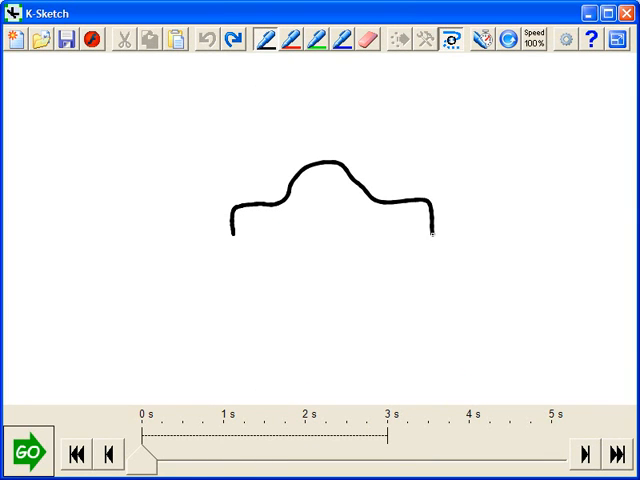
{"action": "left_click_drag", "start_coordinate": [230, 245], "coordinate": [430, 240]}
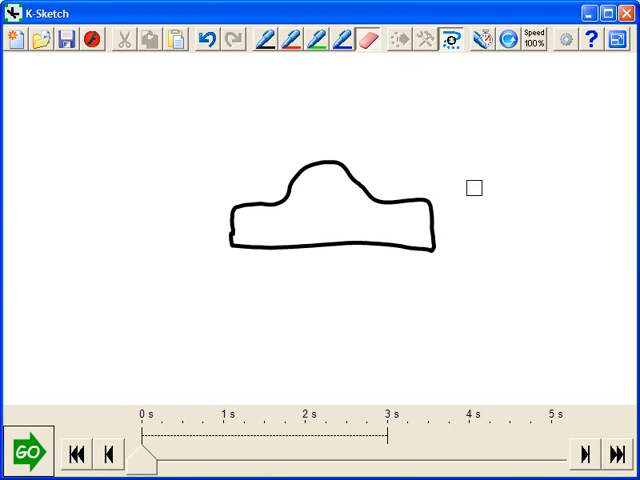
Rub out the first rounded car outline with two eraser strokes.
{"action": "left_click_drag", "start_coordinate": [473, 188], "coordinate": [367, 289]}
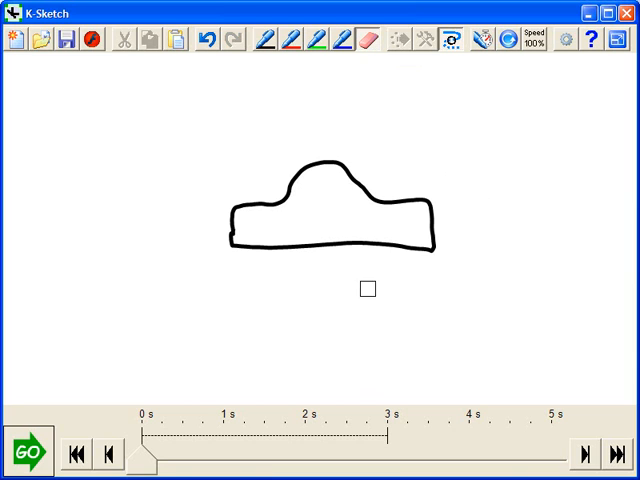
{"action": "left_click_drag", "start_coordinate": [367, 289], "coordinate": [345, 261]}
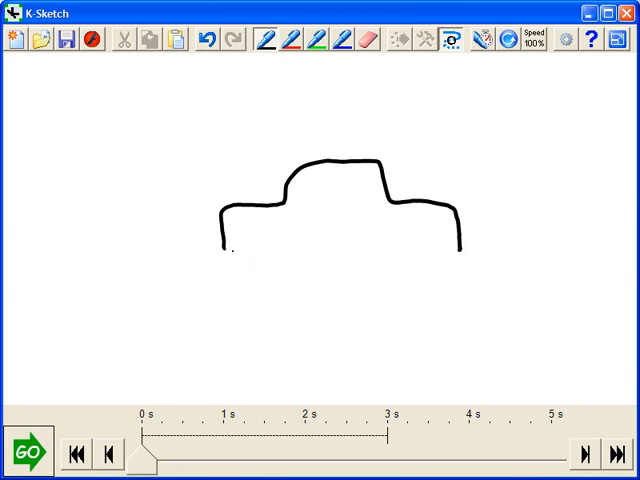
Draw a straight bottom line, undo it, and redraw the underside with a wheel arch.
{"action": "left_click_drag", "start_coordinate": [222, 251], "coordinate": [368, 247]}
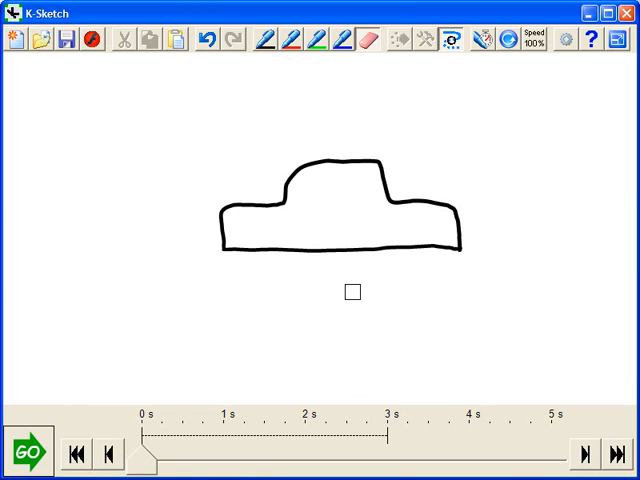
{"action": "left_click", "coordinate": [352, 292]}
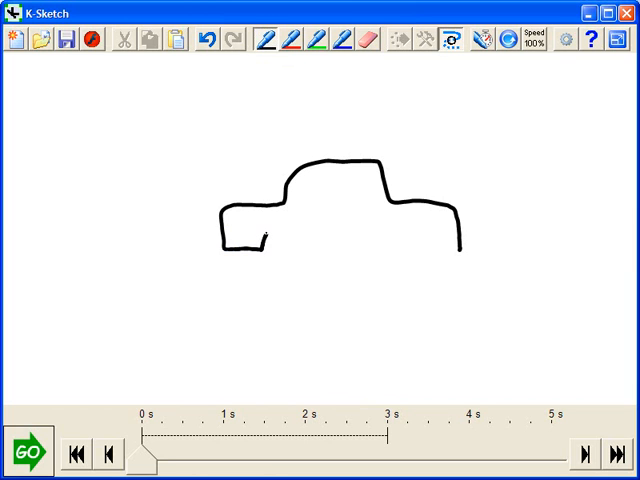
{"action": "left_click_drag", "start_coordinate": [265, 237], "coordinate": [400, 245]}
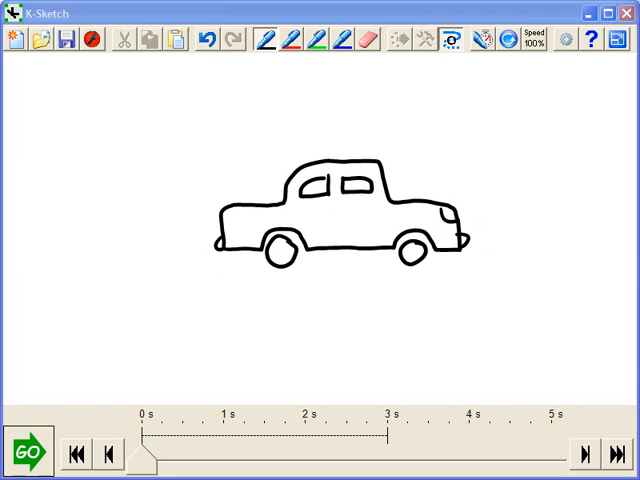
{"action": "left_click", "coordinate": [291, 39]}
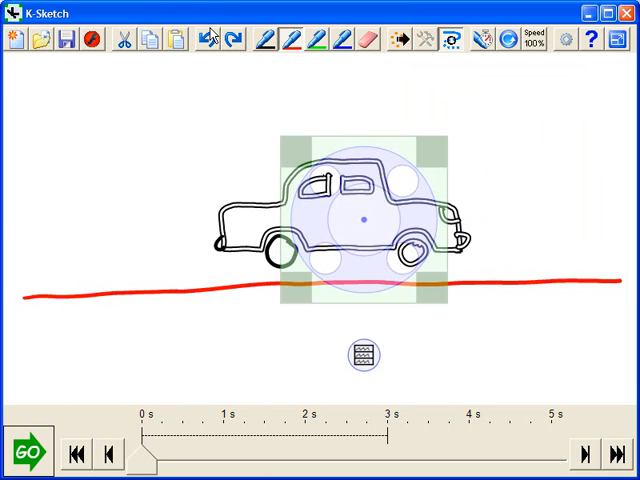
{"action": "mouse_move", "coordinate": [531, 190]}
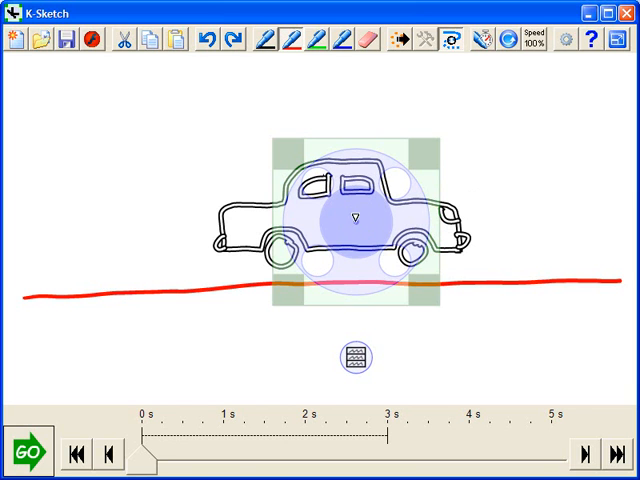
Drag the car right along the road, then back toward the middle.
{"action": "left_click_drag", "start_coordinate": [355, 210], "coordinate": [465, 160]}
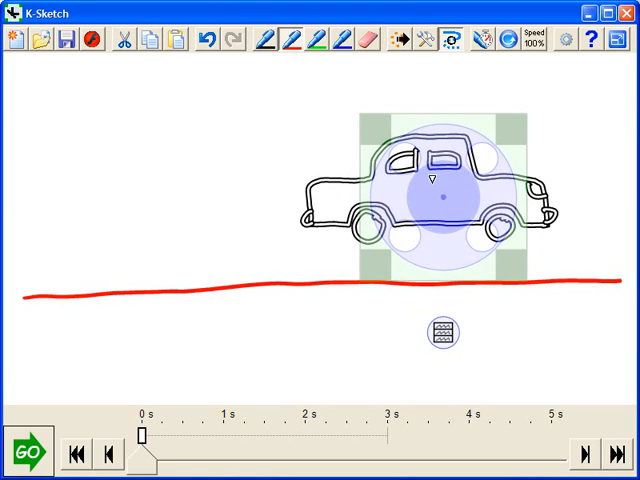
{"action": "left_click_drag", "start_coordinate": [442, 333], "coordinate": [416, 297]}
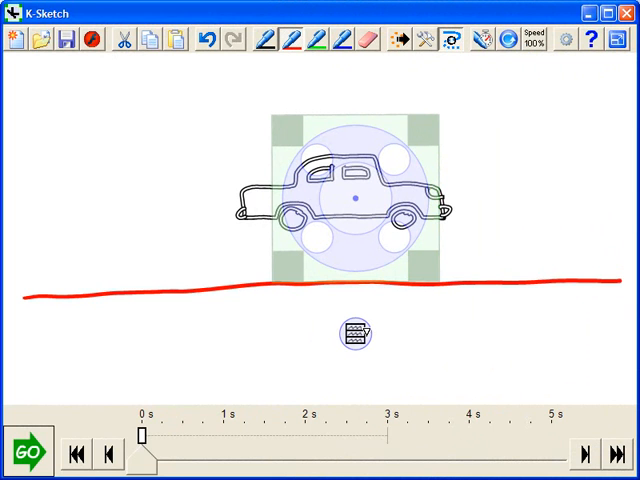
Right-click the handle icon to show the Move Handle and Rotate Handle options.
{"action": "right_click", "coordinate": [355, 335]}
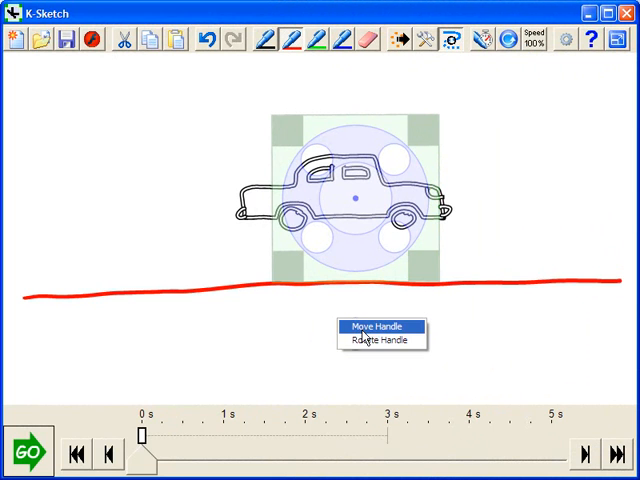